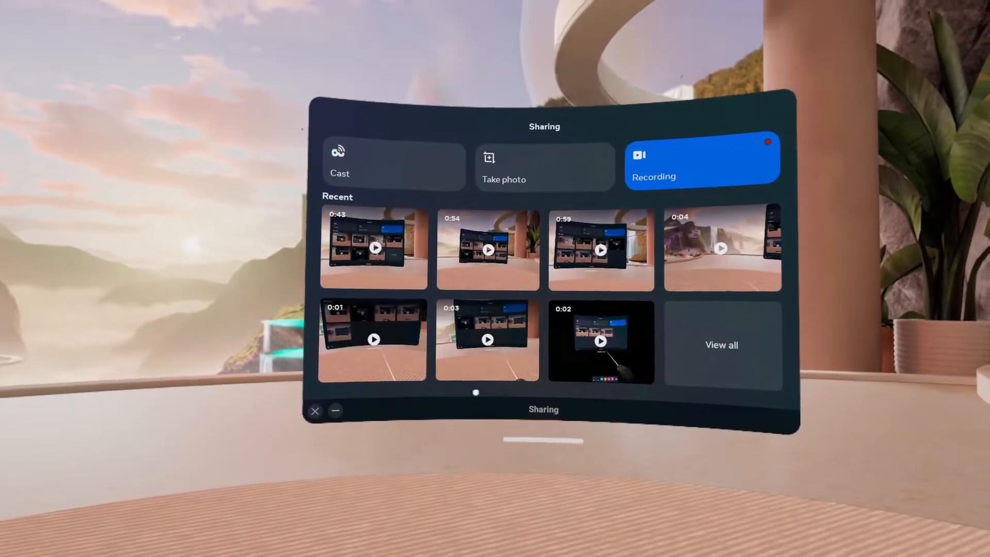
Step: Open the 69-app App Library and move it toward the left side of the space
click(487, 339)
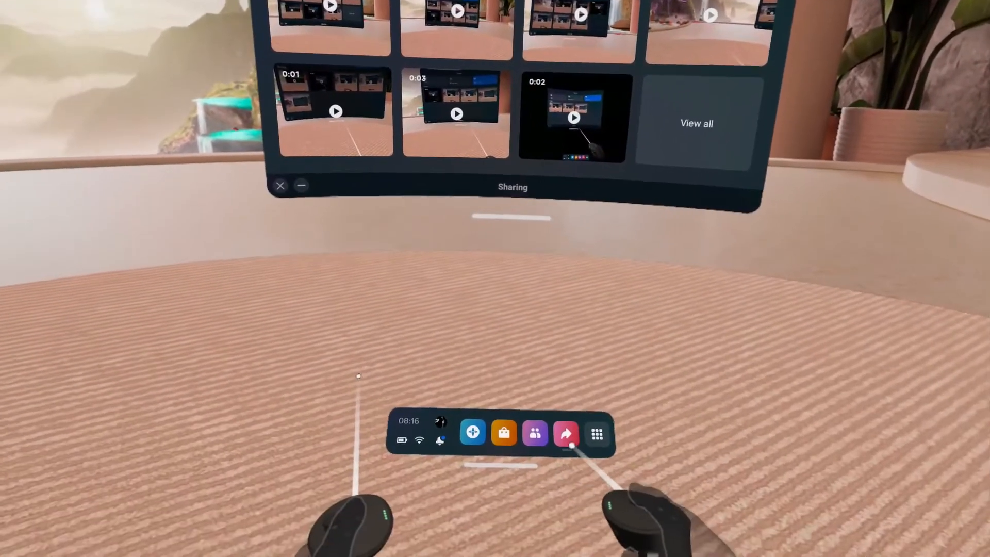
click(596, 433)
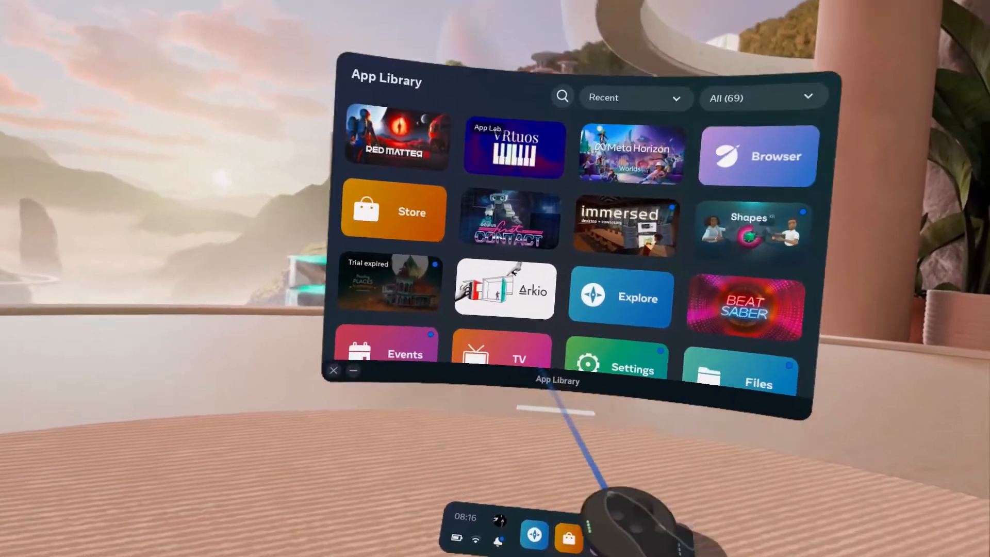
scroll(down, 3)
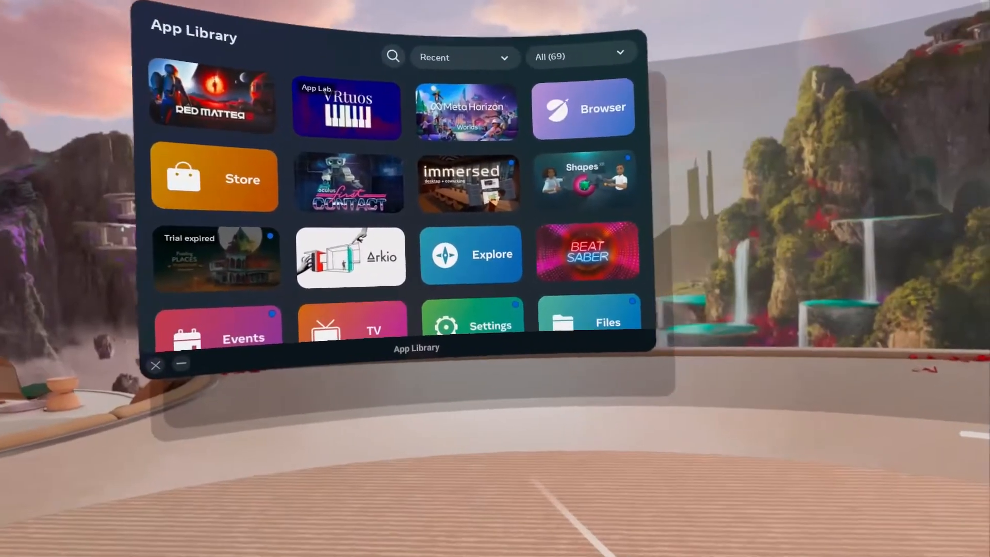
Step: Set the App Library down on the left and open the Store in the right slot
click(154, 365)
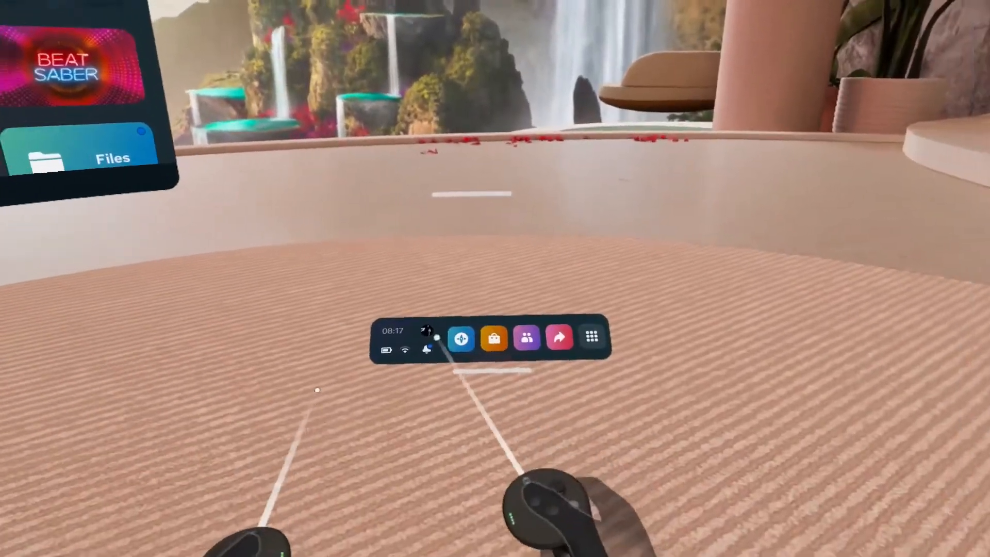
click(494, 338)
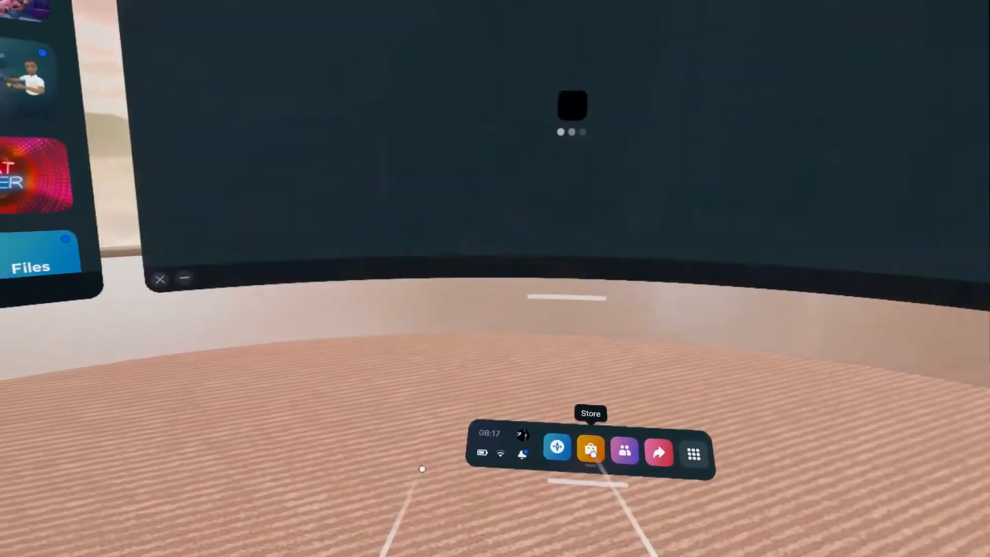
click(590, 448)
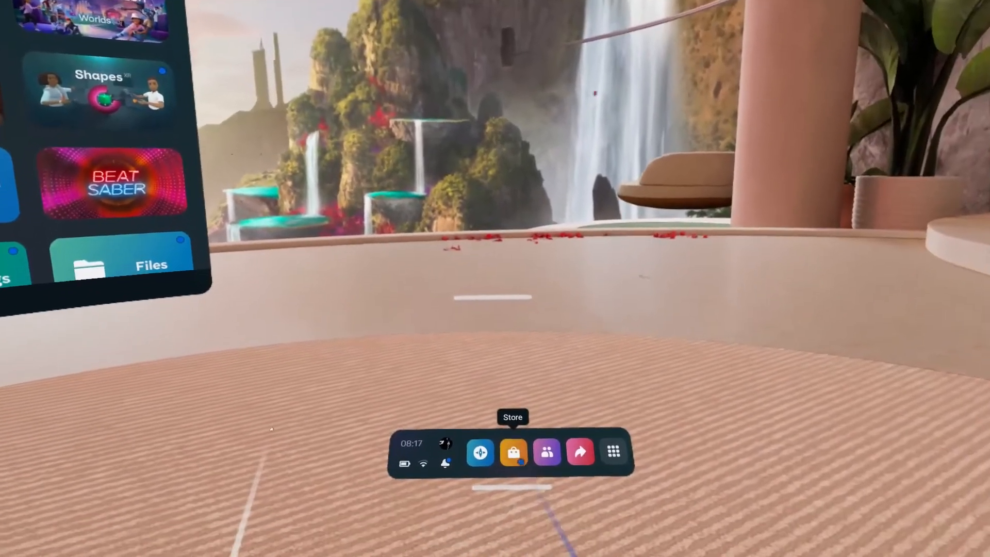
click(512, 453)
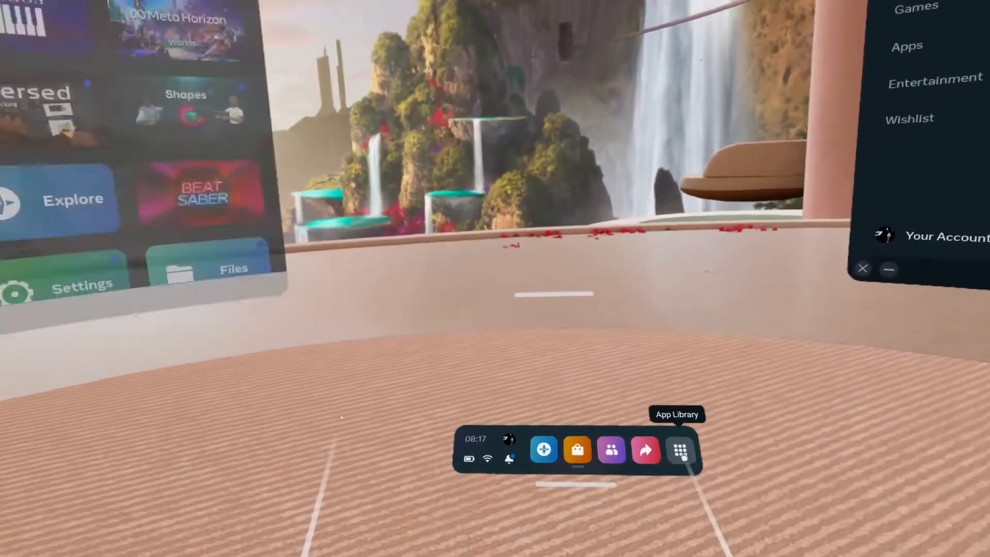
Step: Bring the App Library forward, scroll down to YouTube VR, and install it
click(679, 450)
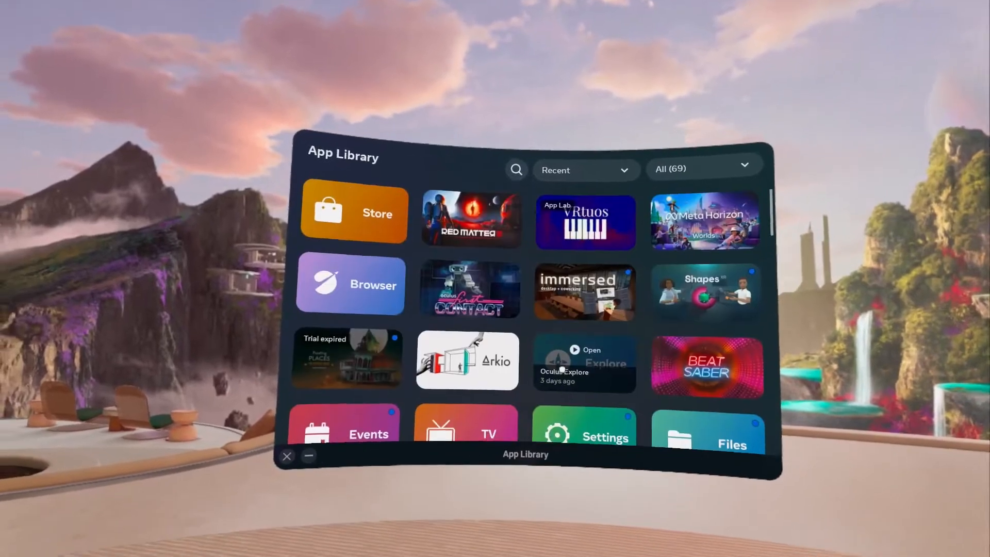
scroll(down, 3)
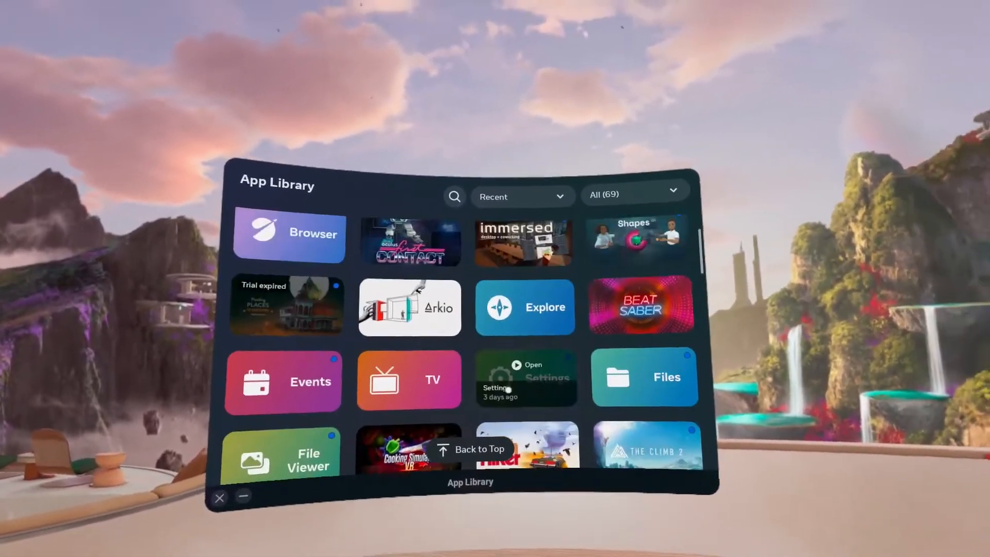
scroll(down, 3)
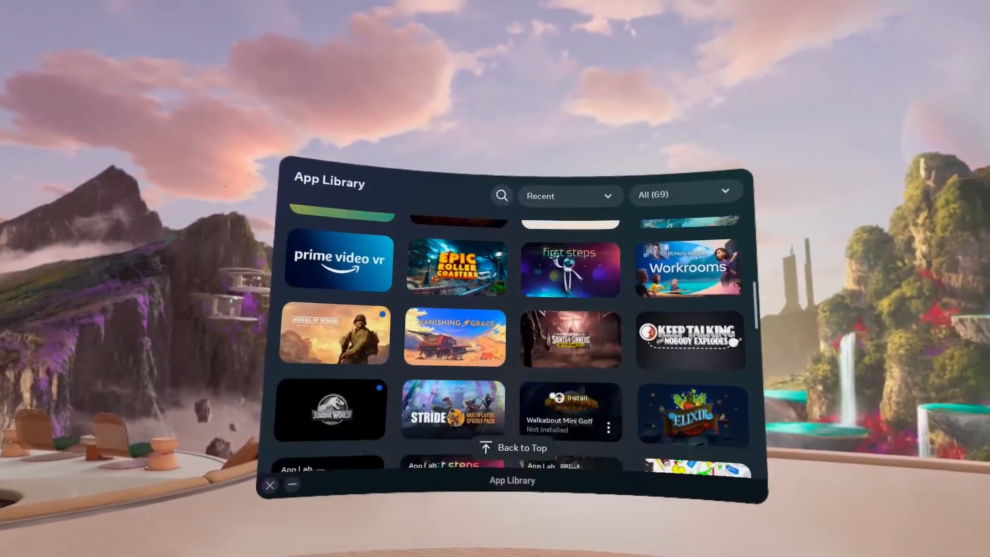
scroll(down, 3)
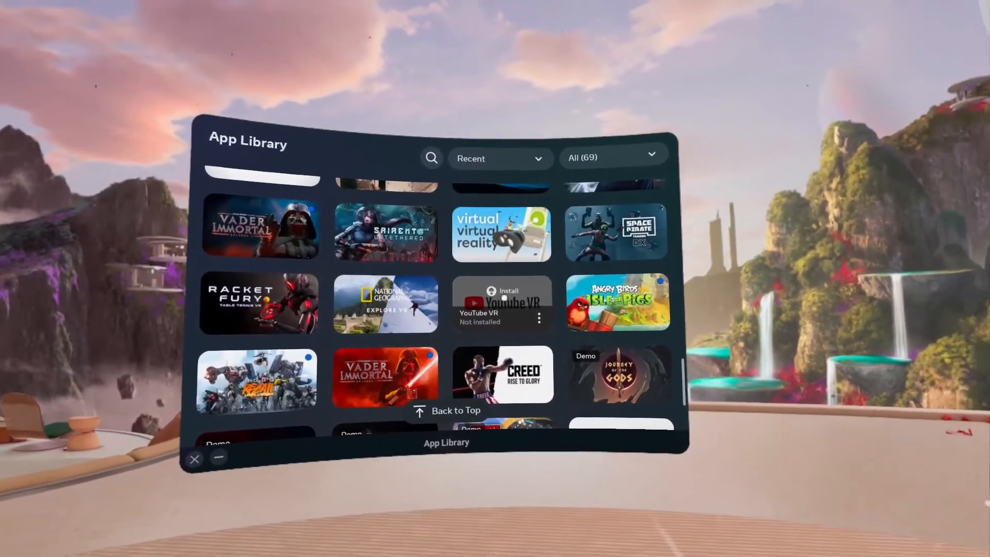
click(502, 291)
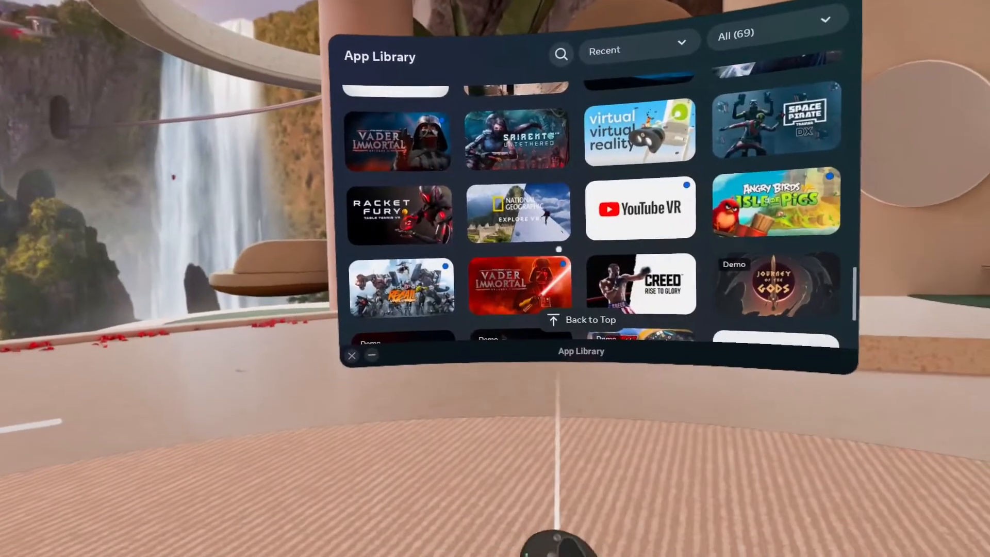
Step: Launch YouTube VR to its sign-in screen, then quit back to Home
click(639, 208)
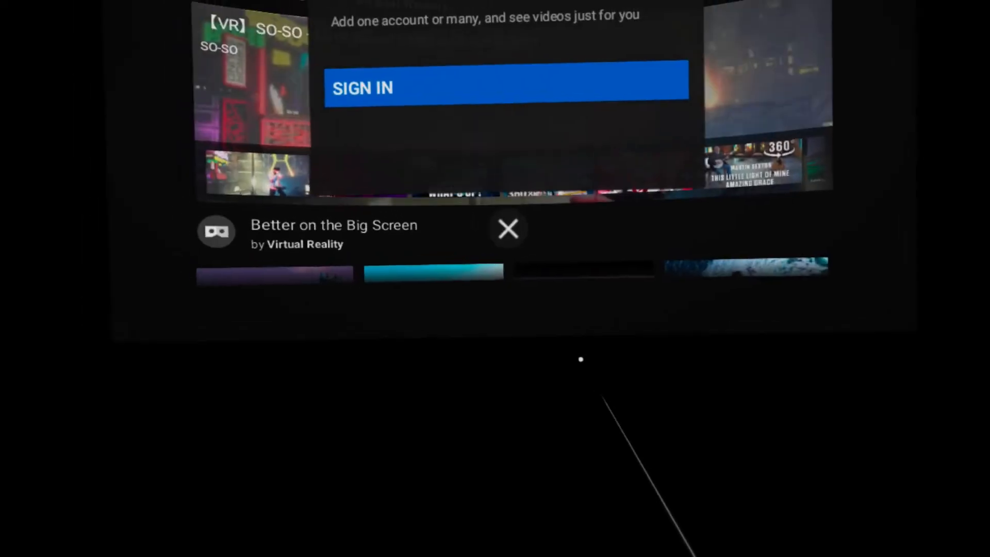
click(509, 228)
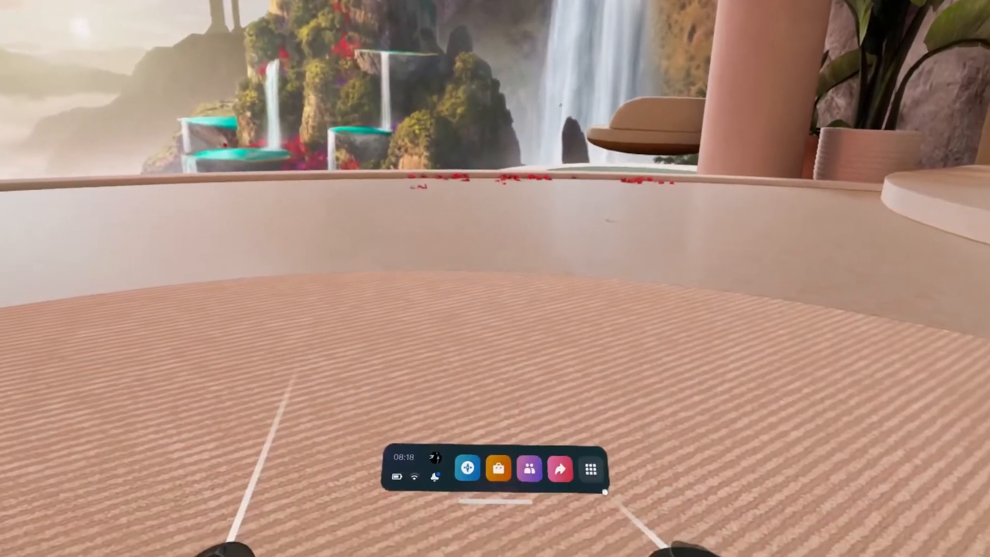
Step: Reopen the App Library, bring it in front of the Store, and scroll its grid
click(590, 468)
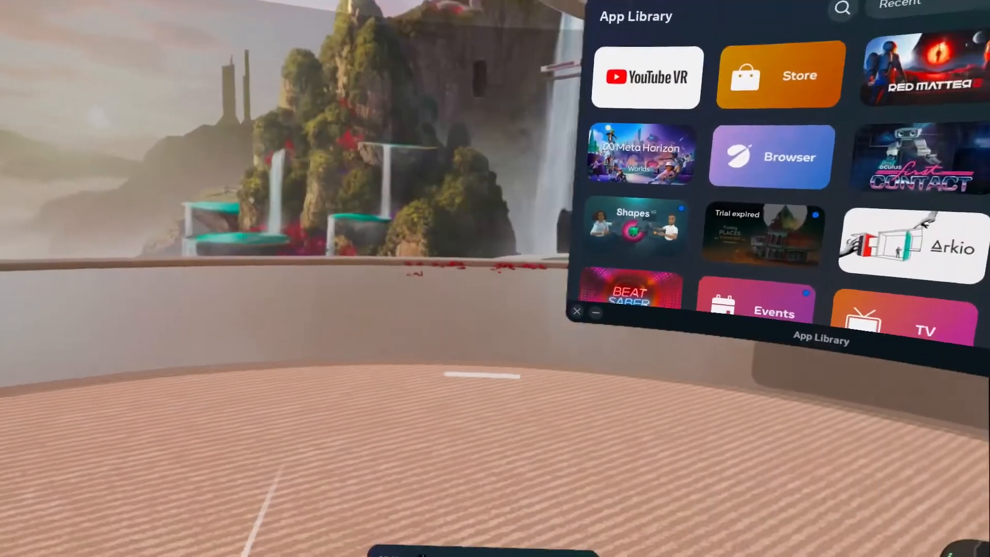
click(576, 311)
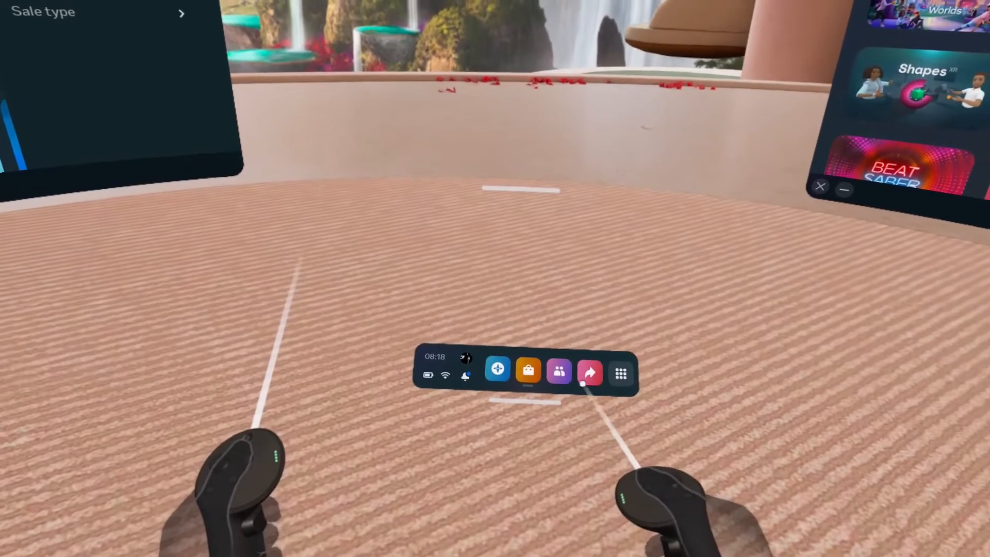
click(620, 372)
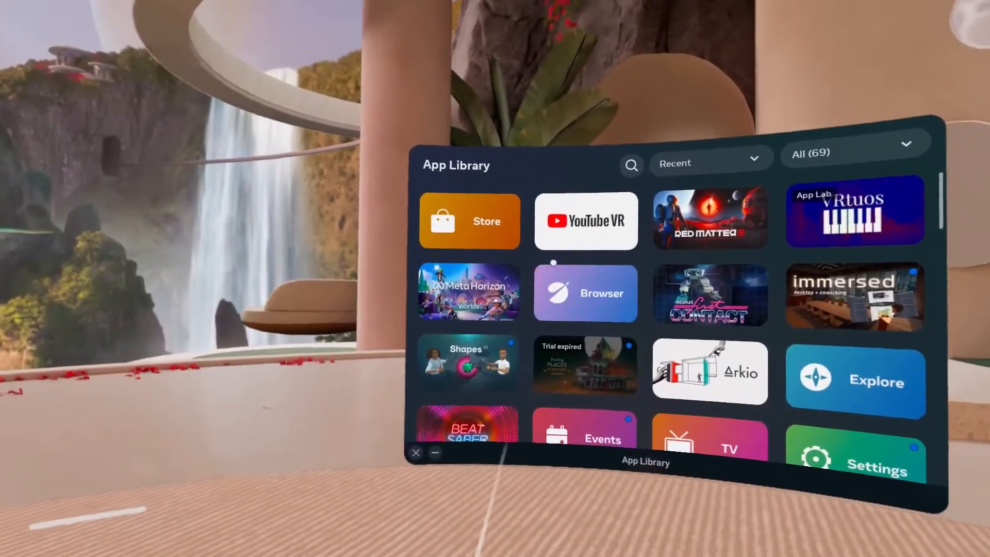
scroll(down, 3)
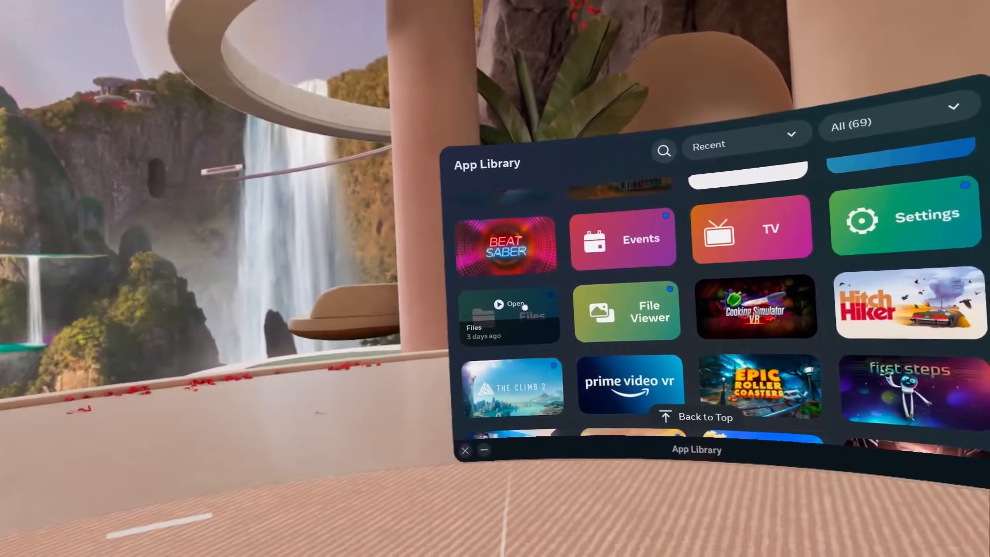
click(905, 218)
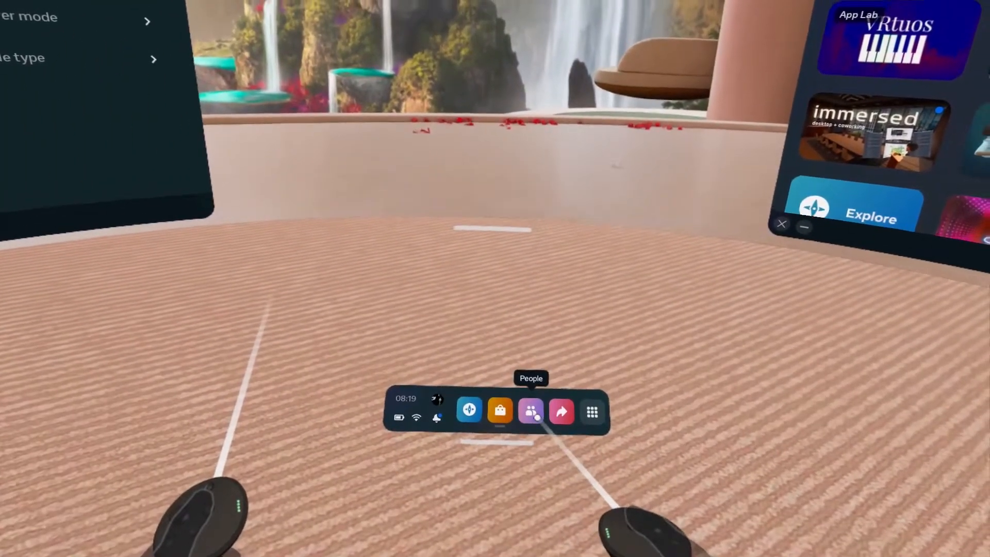
Step: Open the People contacts panel, reposition it, and show the Store's Meta Quest Pro recommendations
click(531, 411)
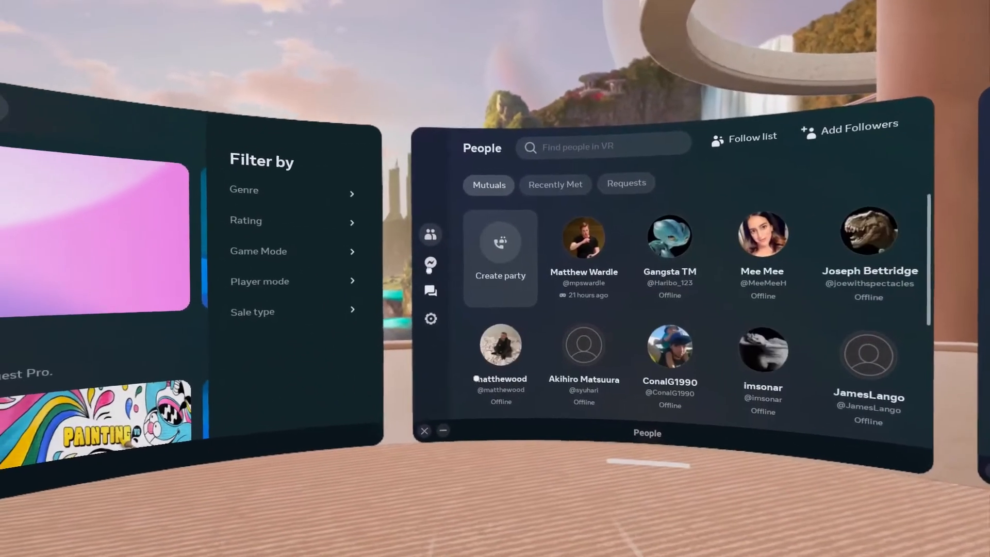
click(430, 291)
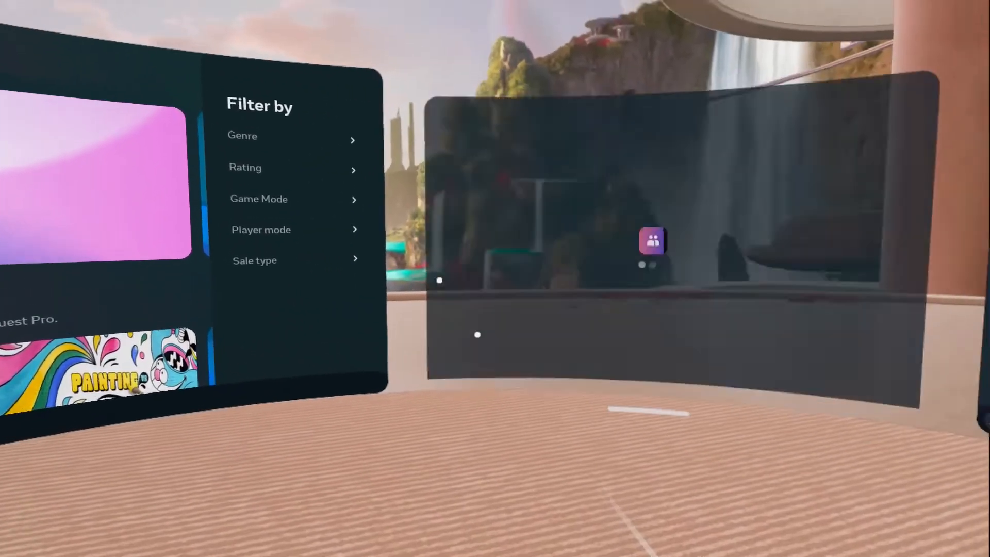
click(653, 242)
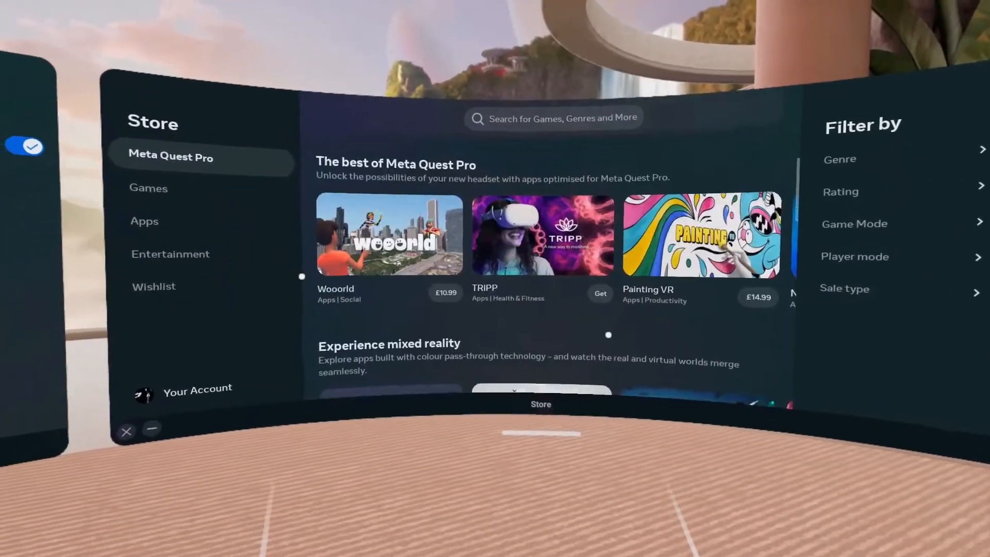
Step: Scroll the lone App Library window far down its 69-app list
scroll(down, 3)
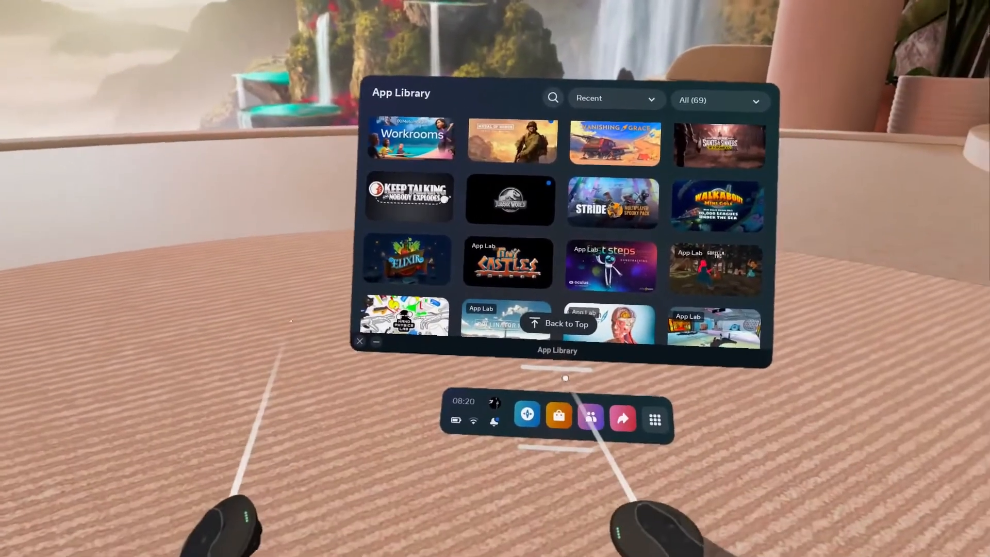
Step: Return the App Library to the top and view it beside the Store's hand-tracking apps
click(558, 416)
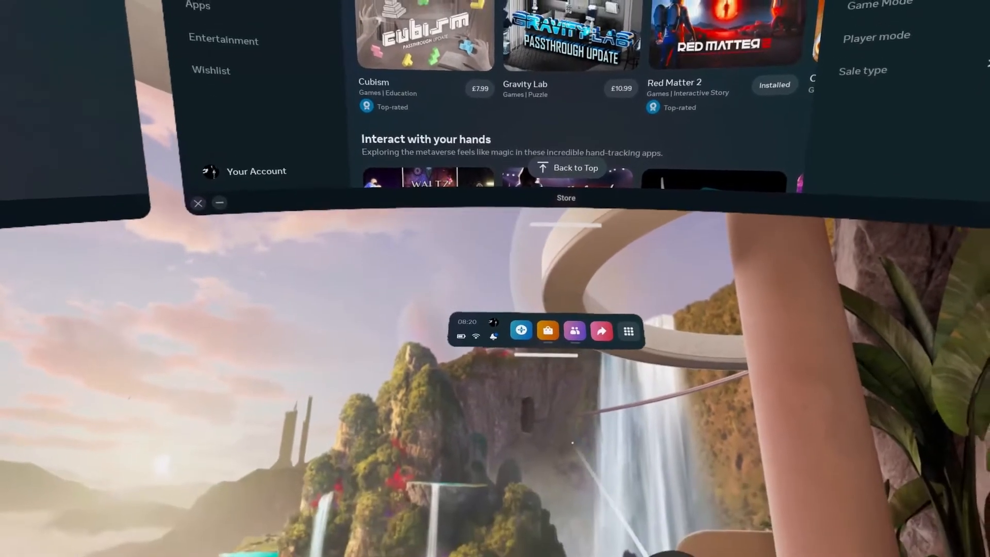
click(627, 329)
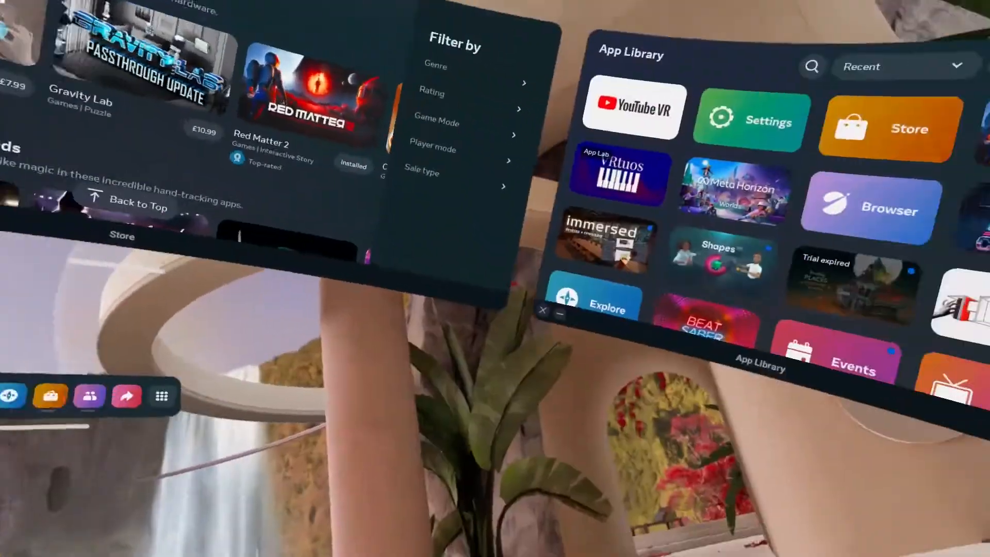